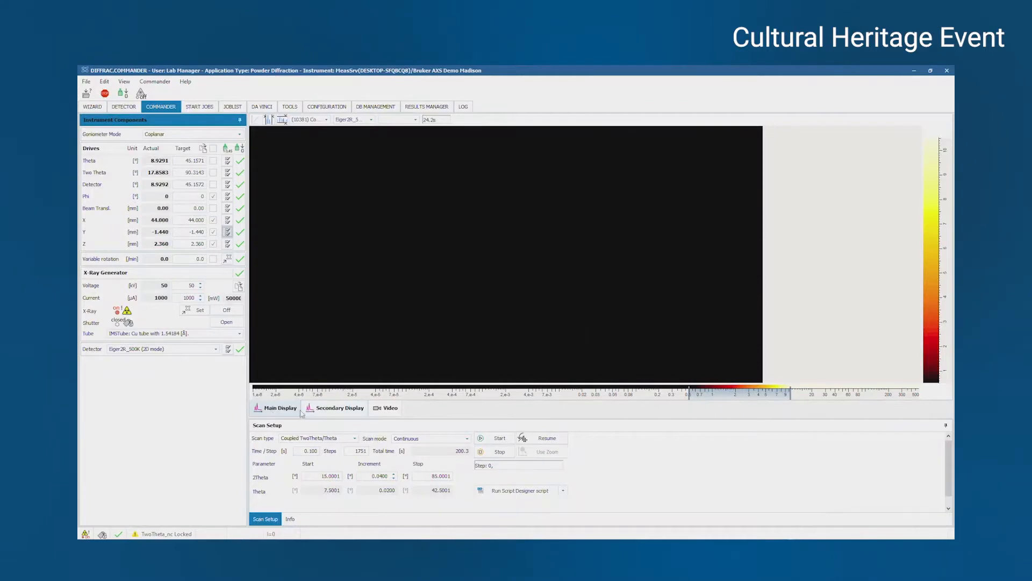
Switch the display to the Video view showing the live sample camera feed with crosshair.
click(385, 407)
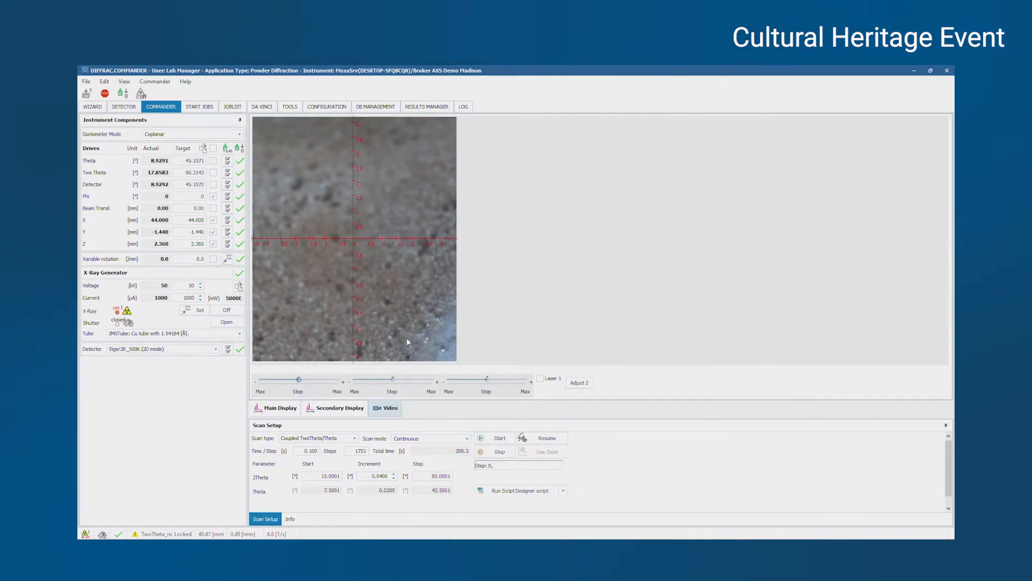
Move the stage to two successive clicked image points via 'Move stage to this position'.
right_click(408, 342)
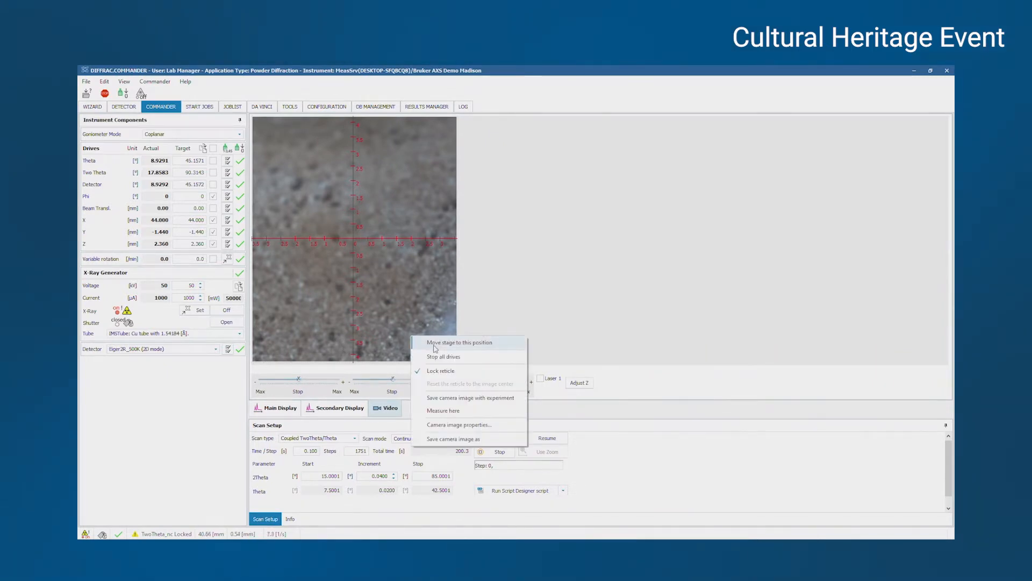
click(459, 342)
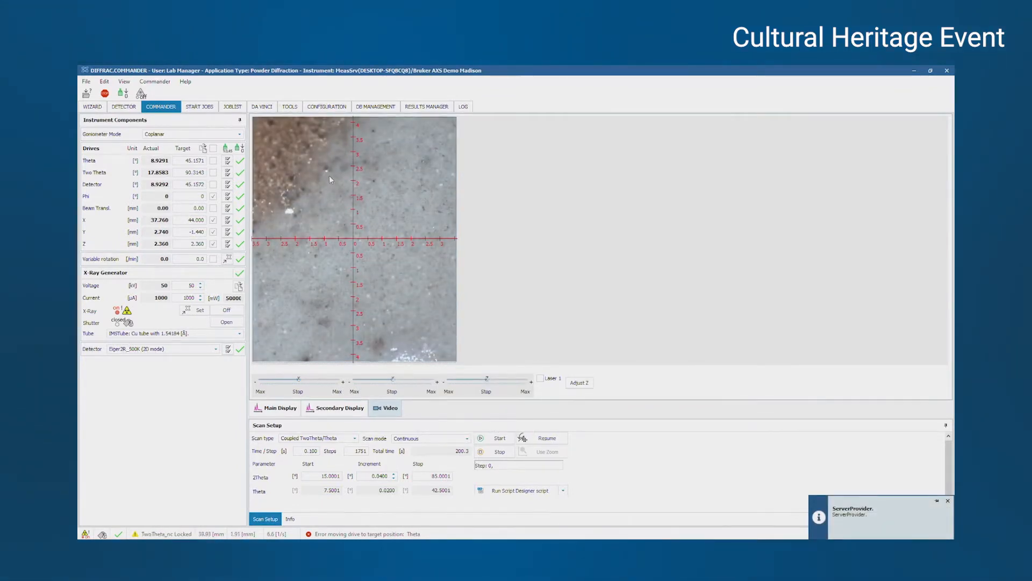
right_click(422, 180)
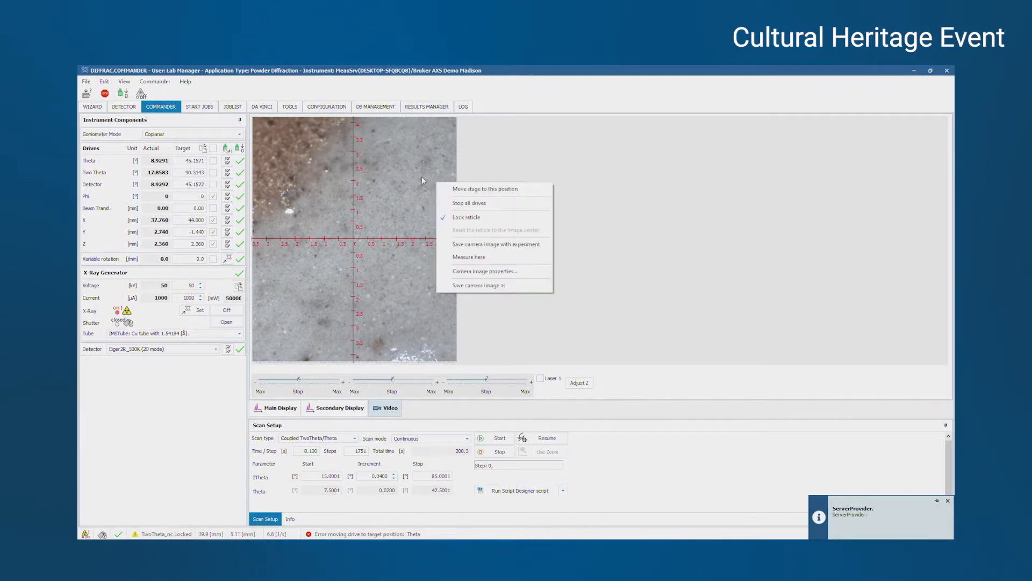
click(301, 170)
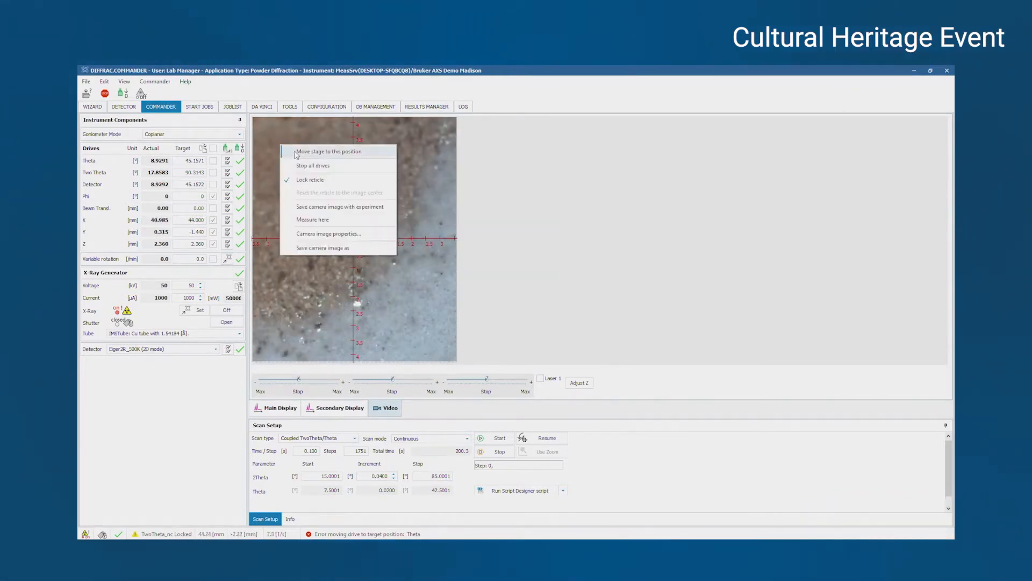
Move the stage again so a uniform grainy area sits centred under the crosshair.
click(329, 151)
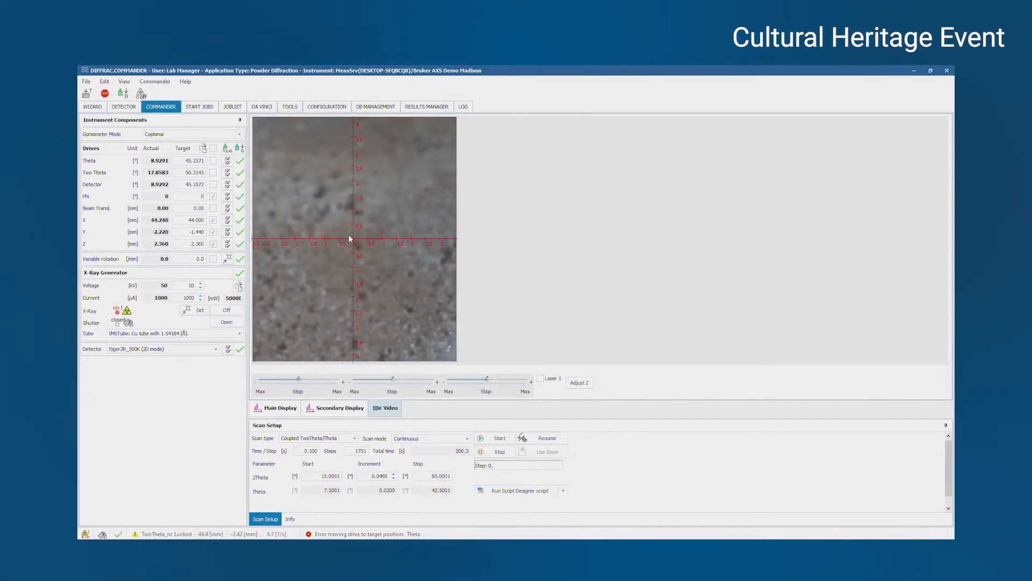
right_click(350, 237)
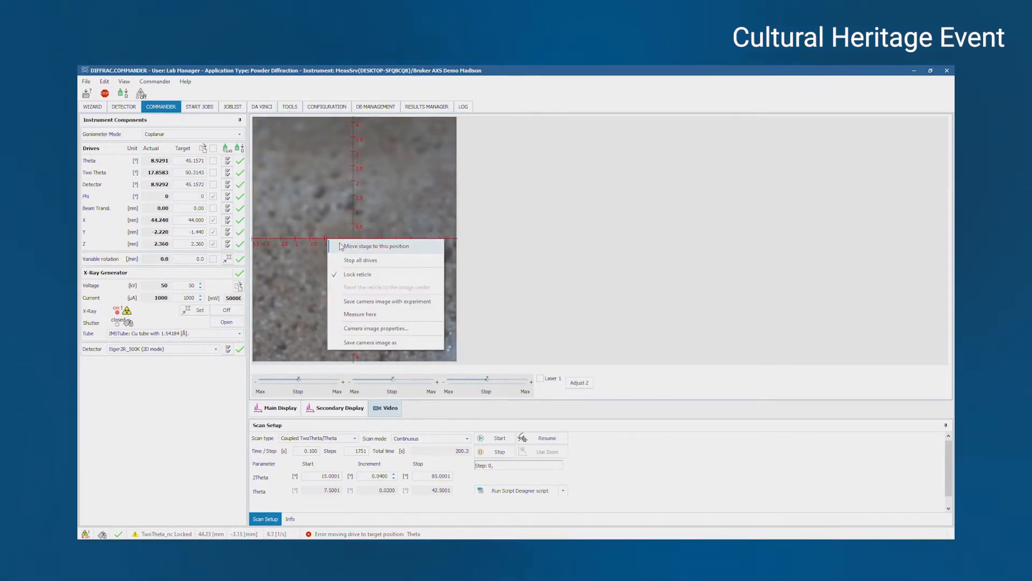
click(376, 245)
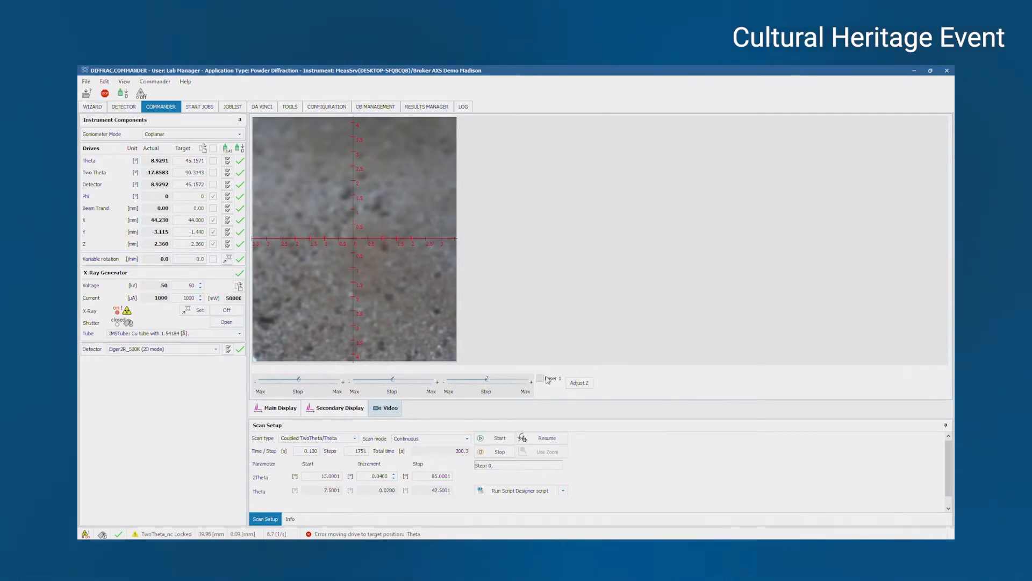
Enable Laser 1 and lower the Z slider until the laser spot is centred on the crosshair.
click(540, 379)
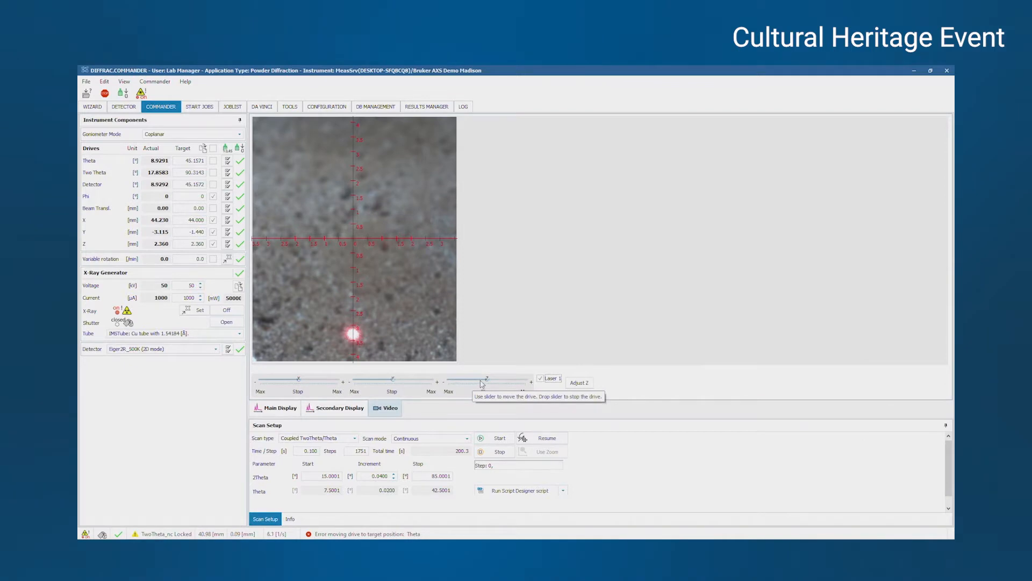
drag(480, 381, 475, 381)
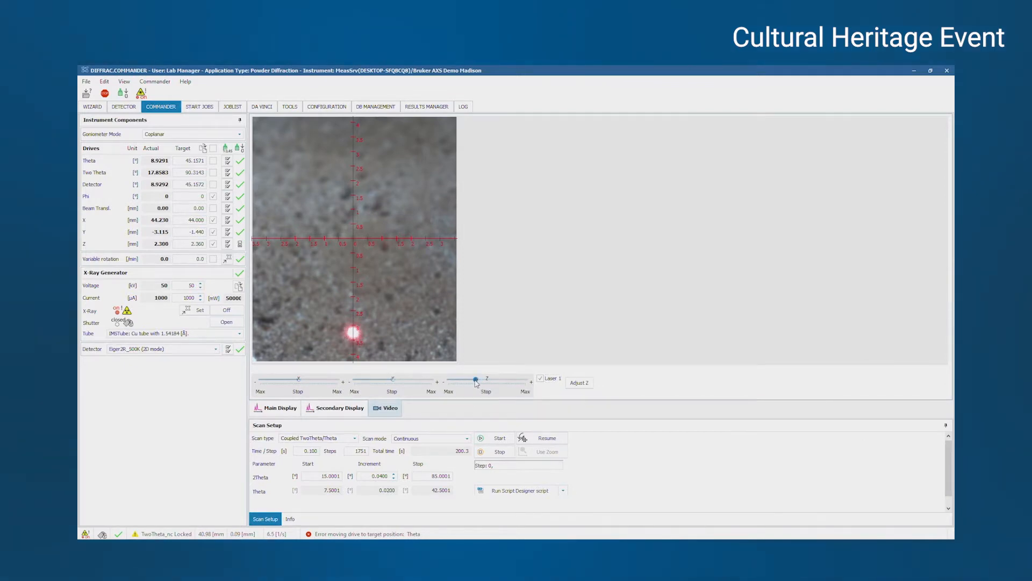
drag(476, 379, 474, 380)
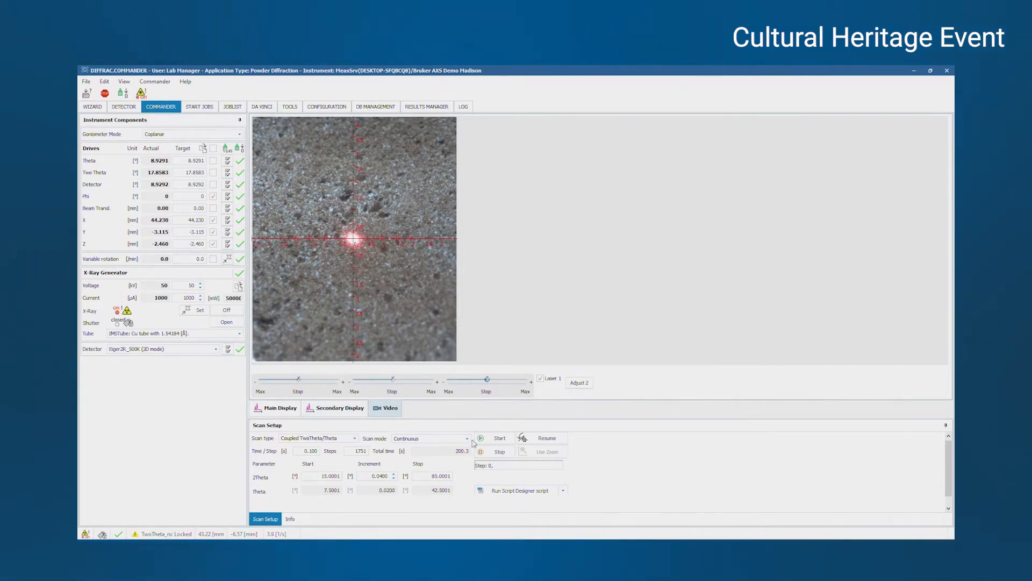
Start the coupled TwoTheta/Theta scan from Scan Setup.
click(494, 438)
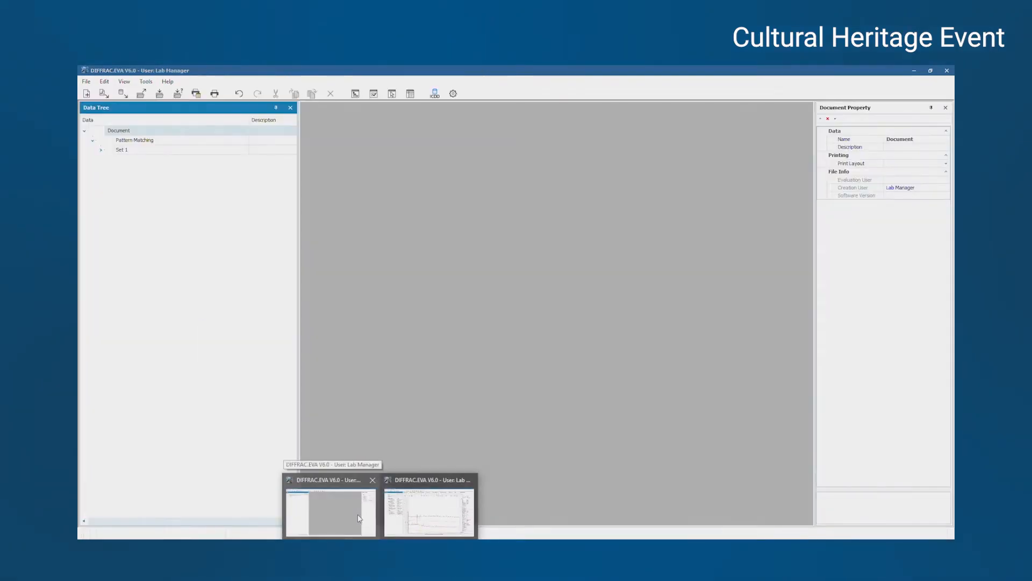
Return to the DIFFRAC.COMMANDER window and watch the coupled scan run with the 2D detector image.
click(429, 512)
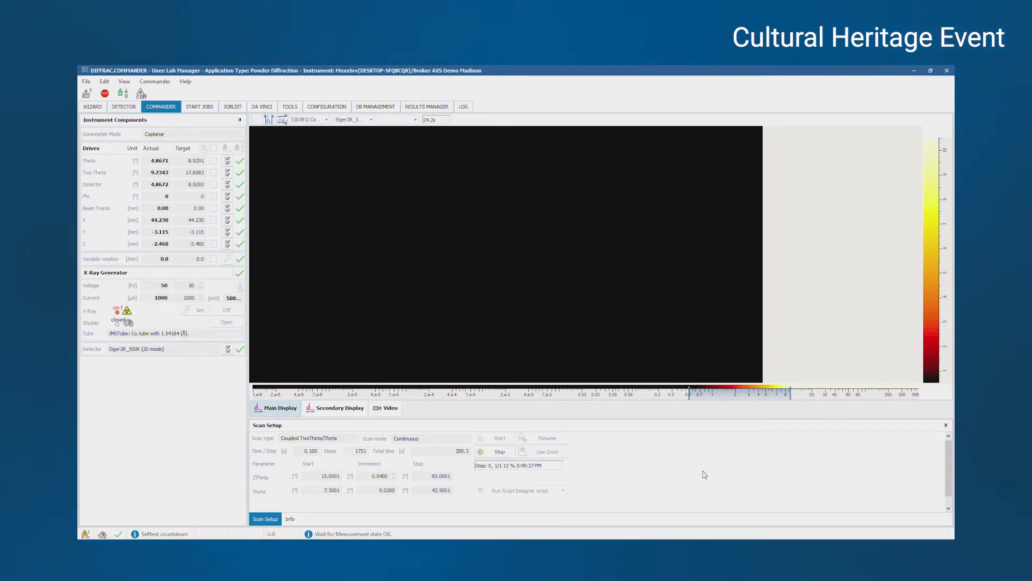
click(499, 438)
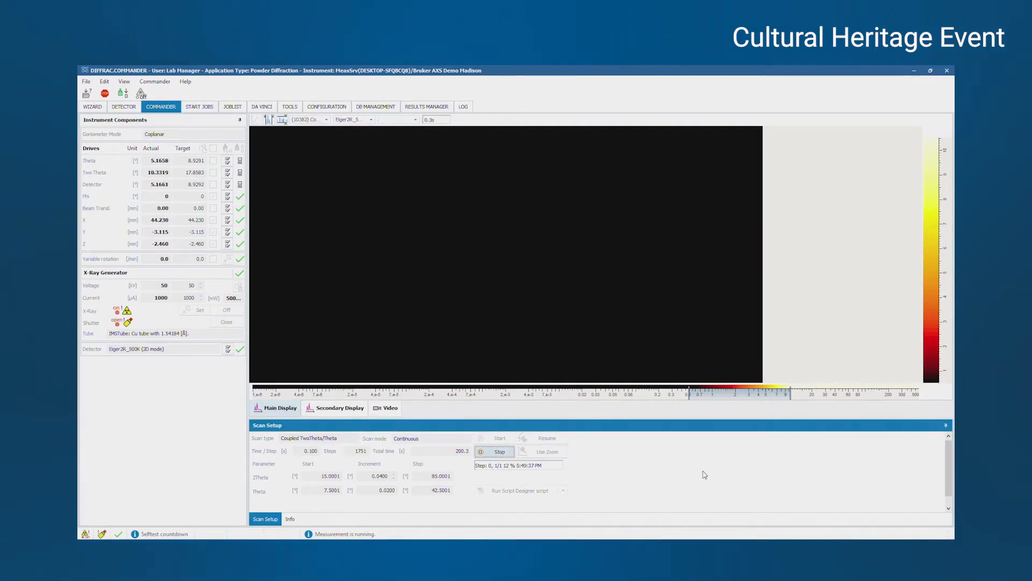